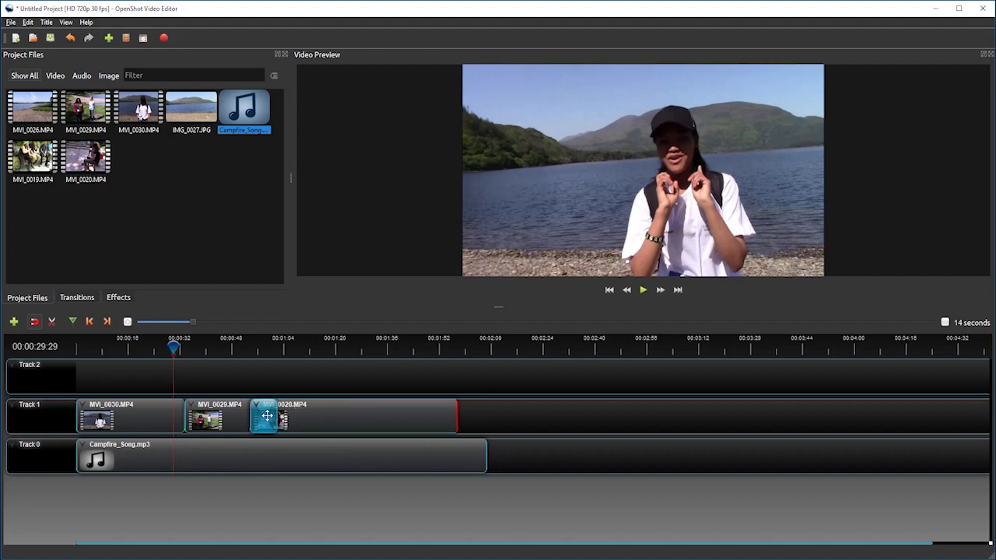
- Preview the timeline, then add a Barr ripple transition joining MVI_0030 and MVI_0029
left_click(642, 290)
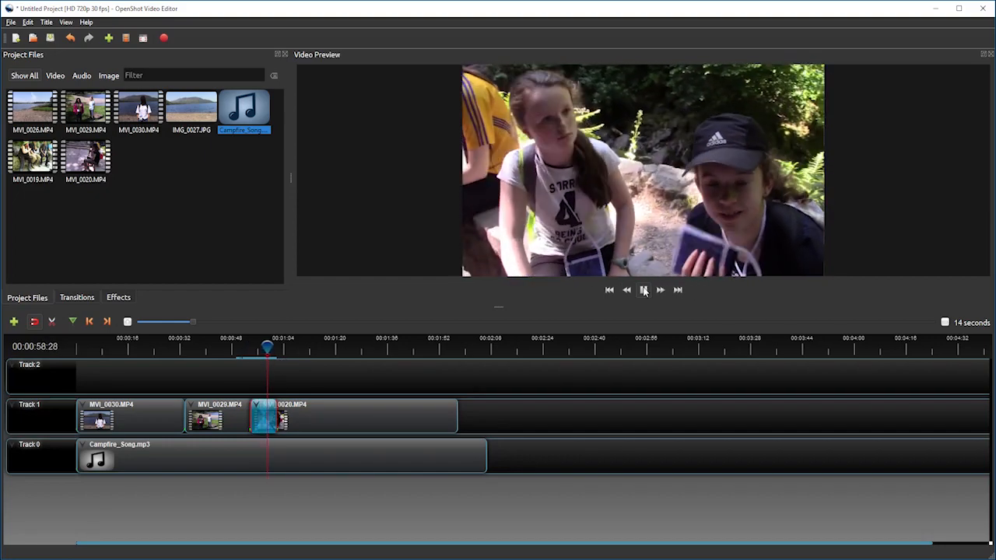
left_click(643, 290)
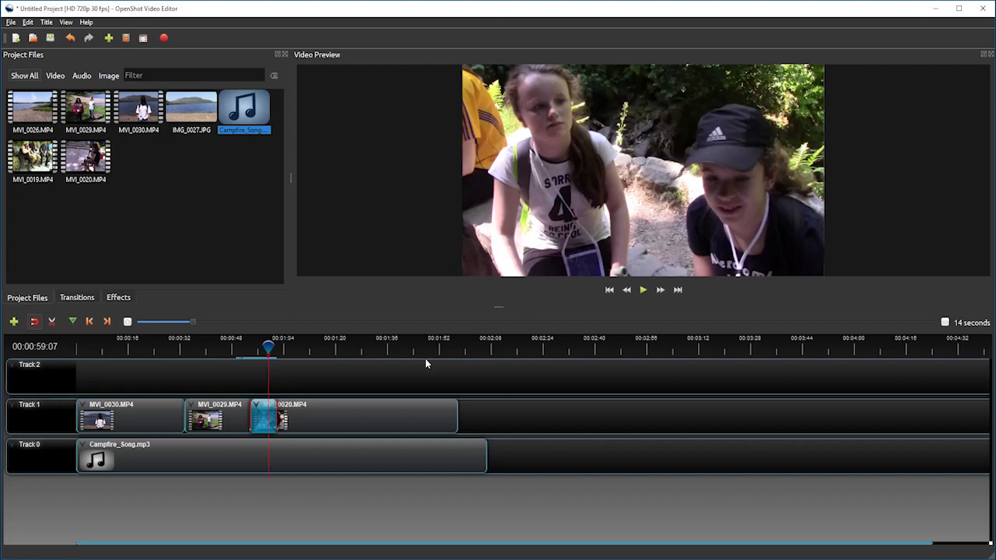
mouse_move(252, 349)
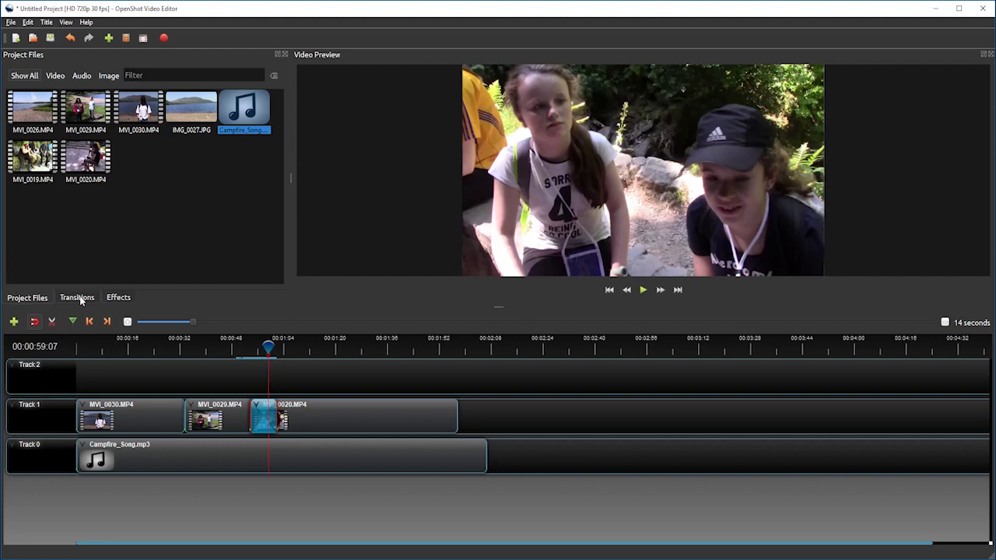
left_click(77, 297)
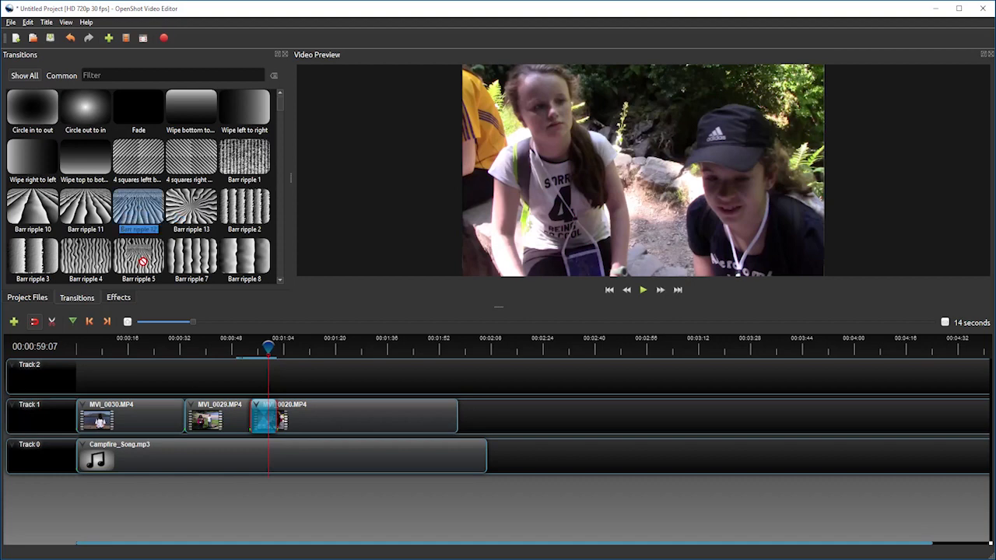
left_click_drag(138, 257, 187, 416)
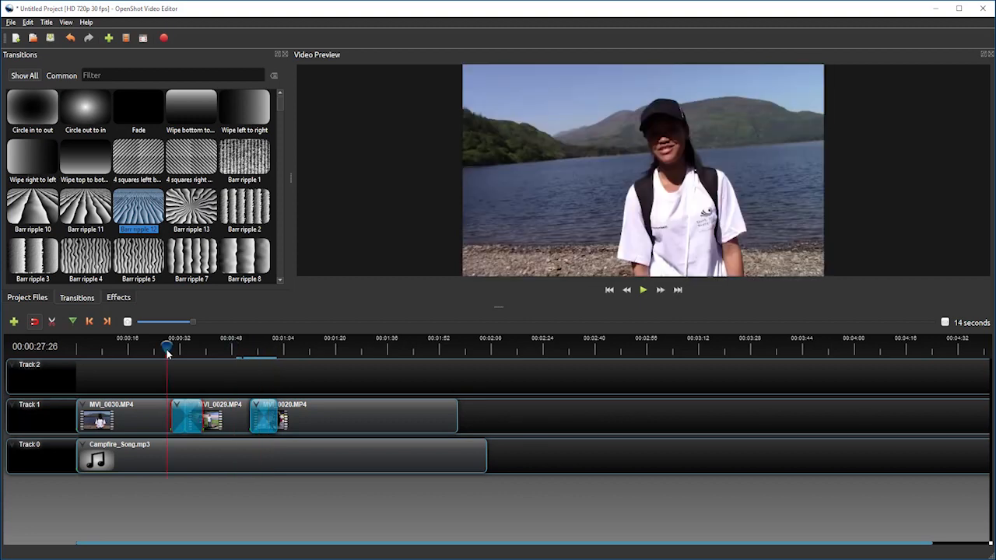
left_click(642, 289)
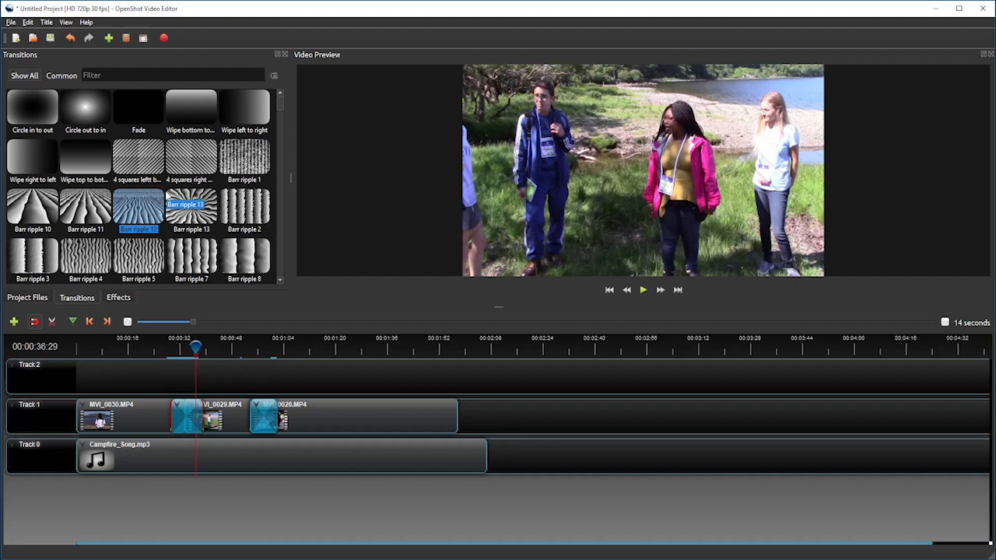
mouse_move(142, 290)
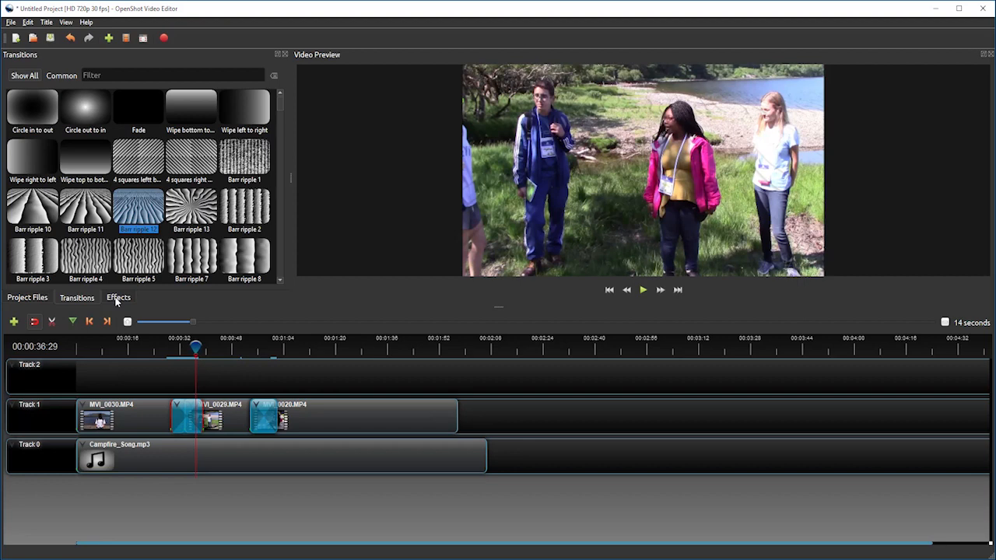
- Apply Brightness & Contrast to MVI_0030.MP4 on Track 1 and cue playback there
left_click(118, 297)
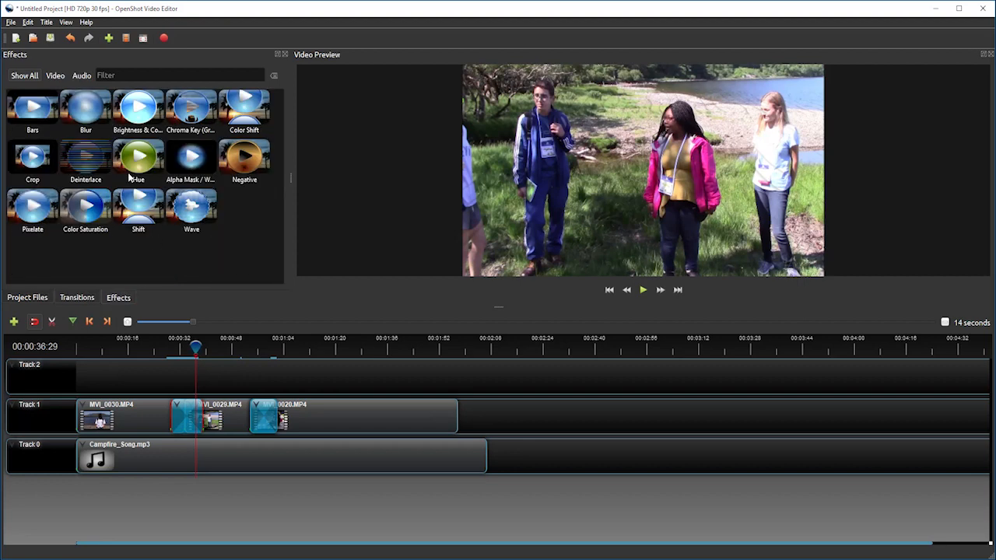
mouse_move(146, 214)
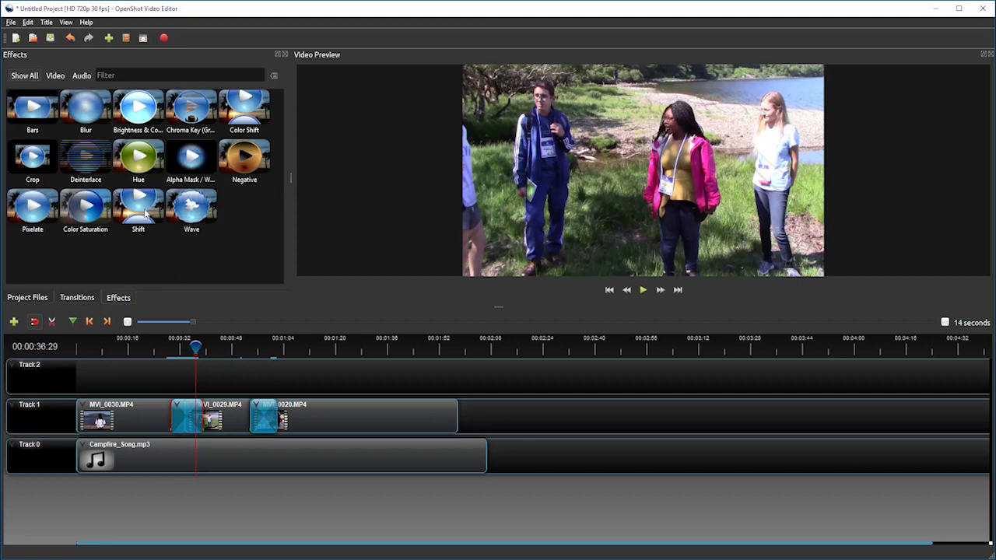
mouse_move(157, 184)
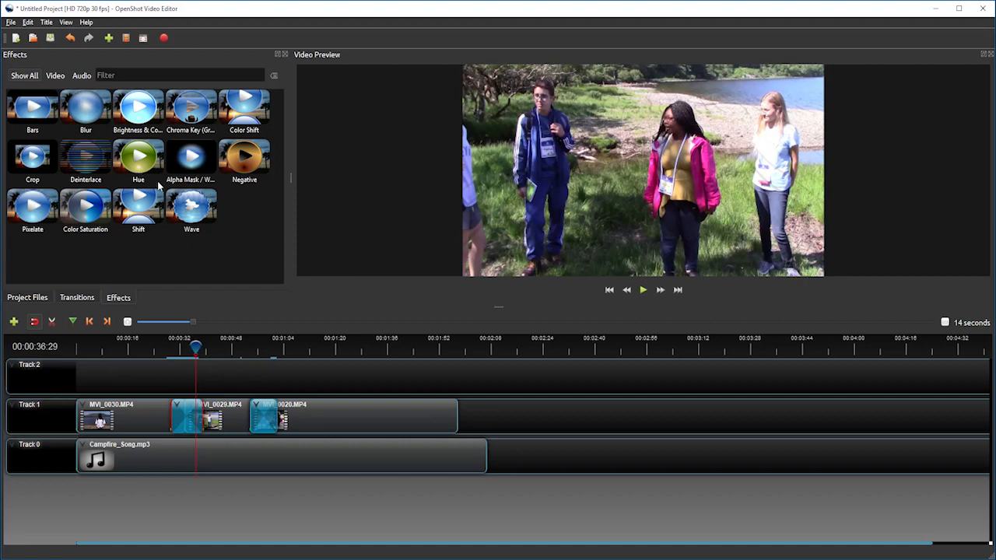
mouse_move(139, 112)
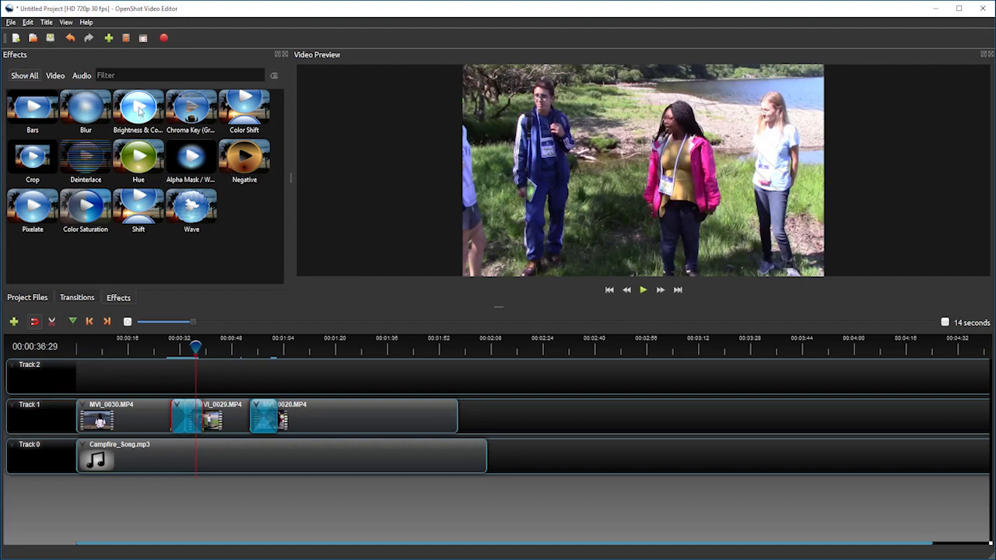
left_click(139, 109)
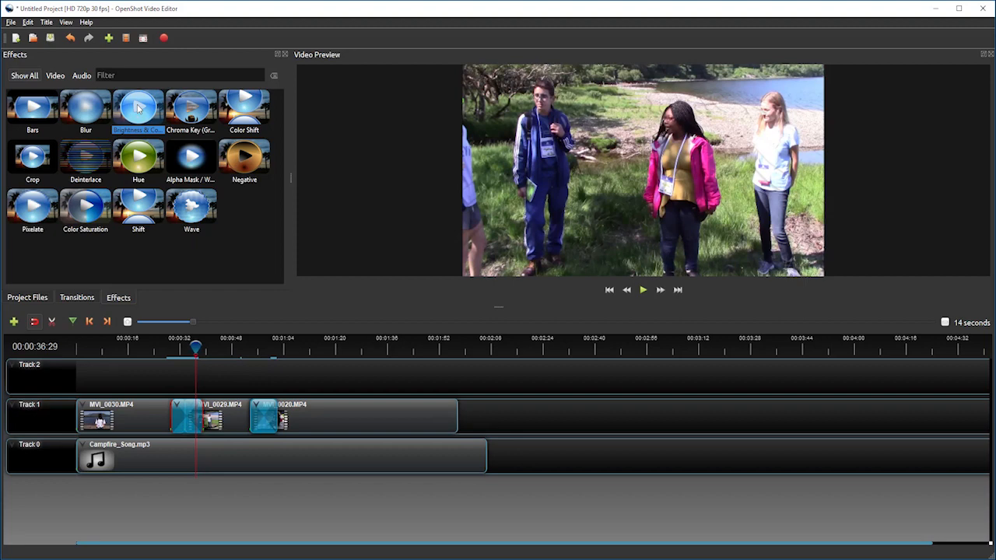
left_click_drag(138, 105, 133, 398)
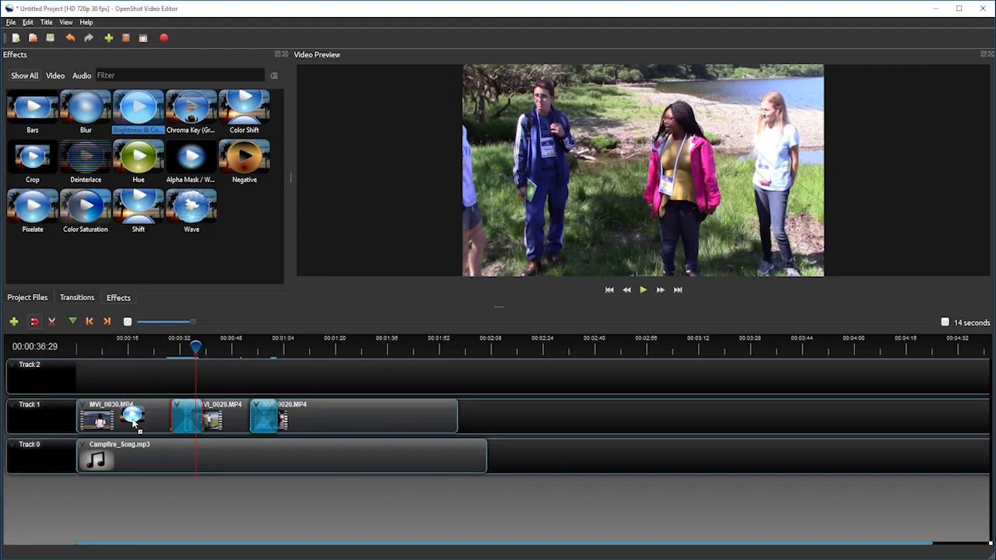
left_click(136, 346)
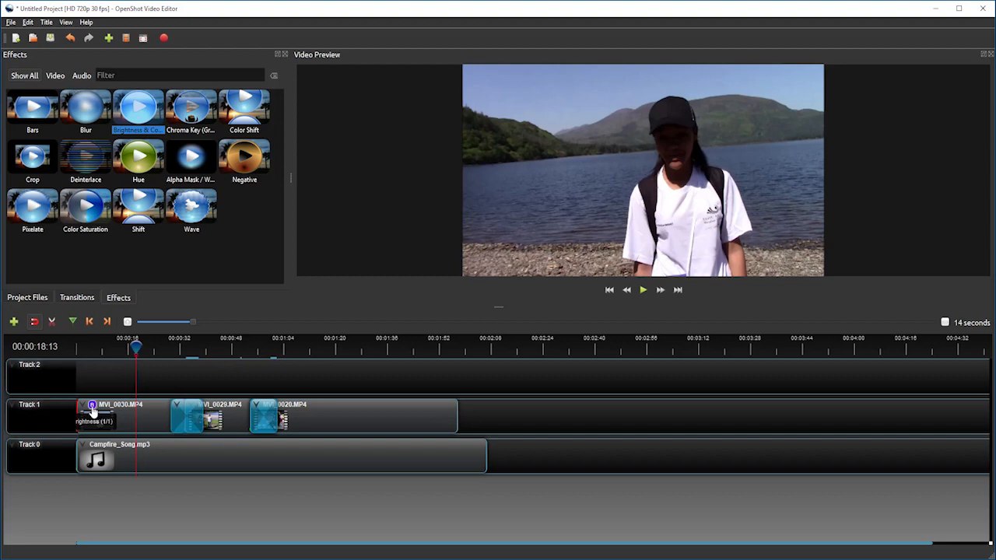
- Show the Properties of the Brightness & Contrast effect on MVI_0030.MP4
right_click(92, 407)
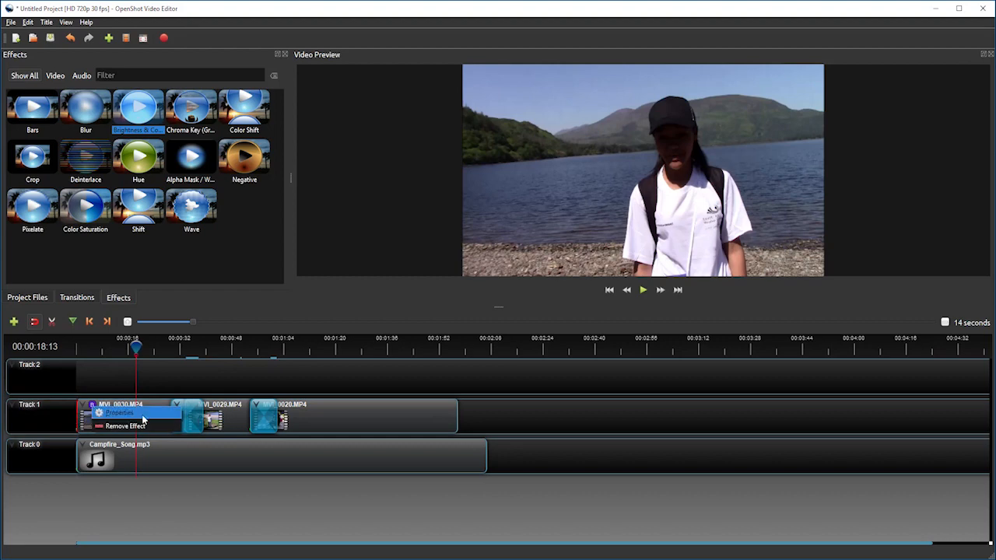
left_click(119, 412)
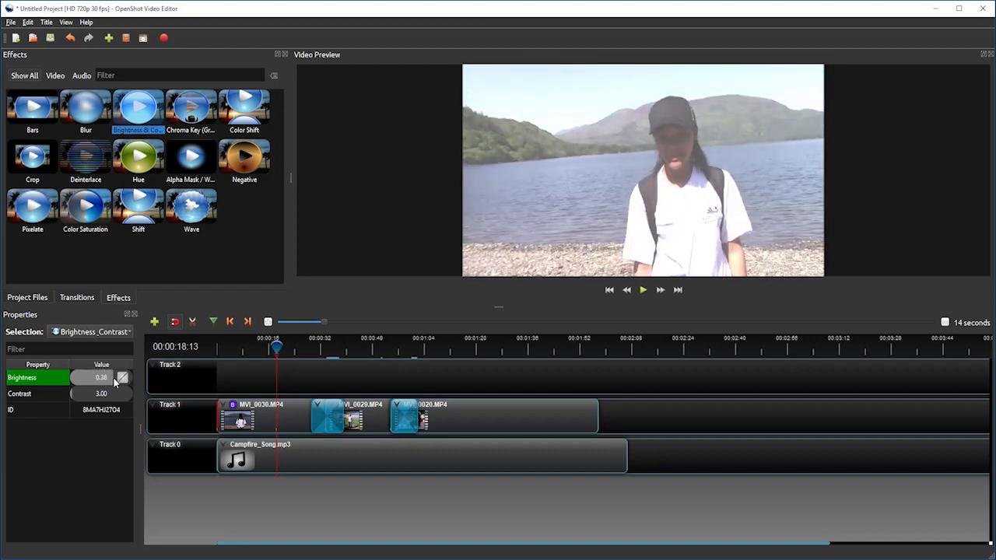
- Adjust the effect to brightness 0.05 and contrast 45.90
left_click_drag(105, 378, 97, 377)
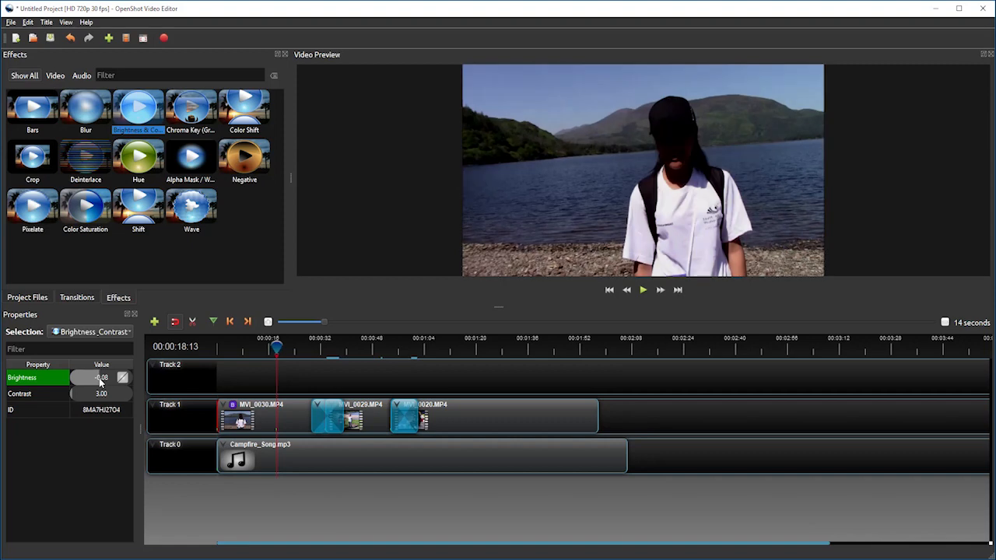
left_click_drag(97, 378, 82, 378)
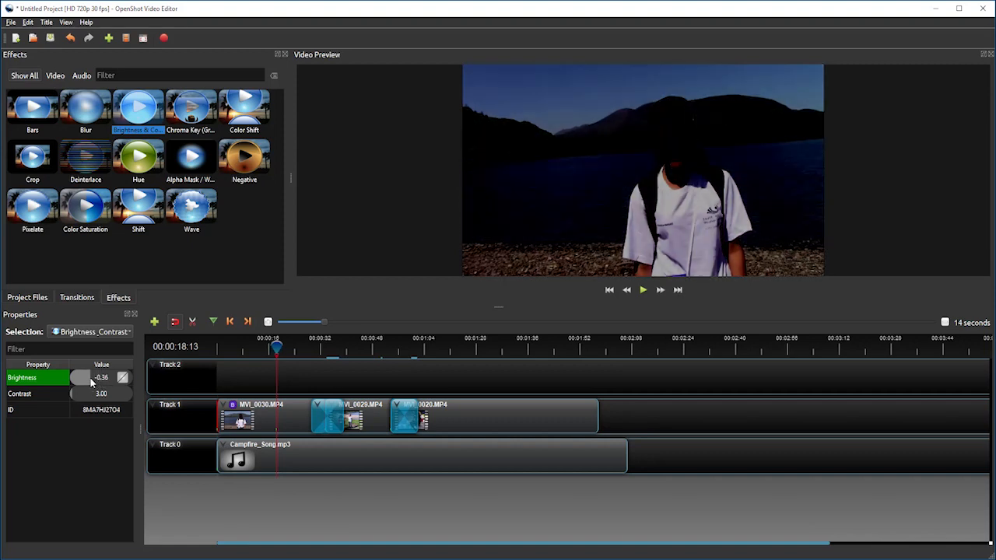
left_click_drag(78, 377, 92, 378)
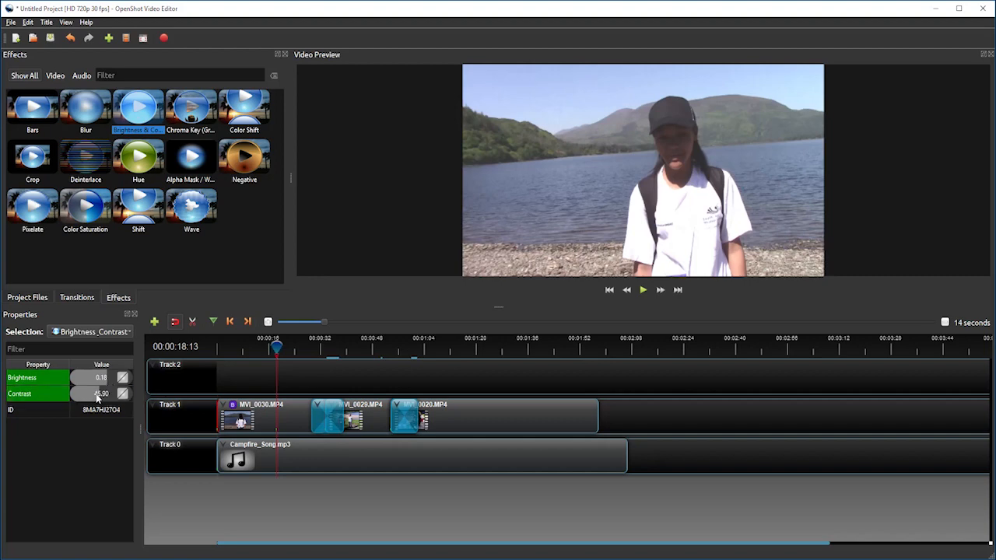
left_click_drag(101, 394, 85, 393)
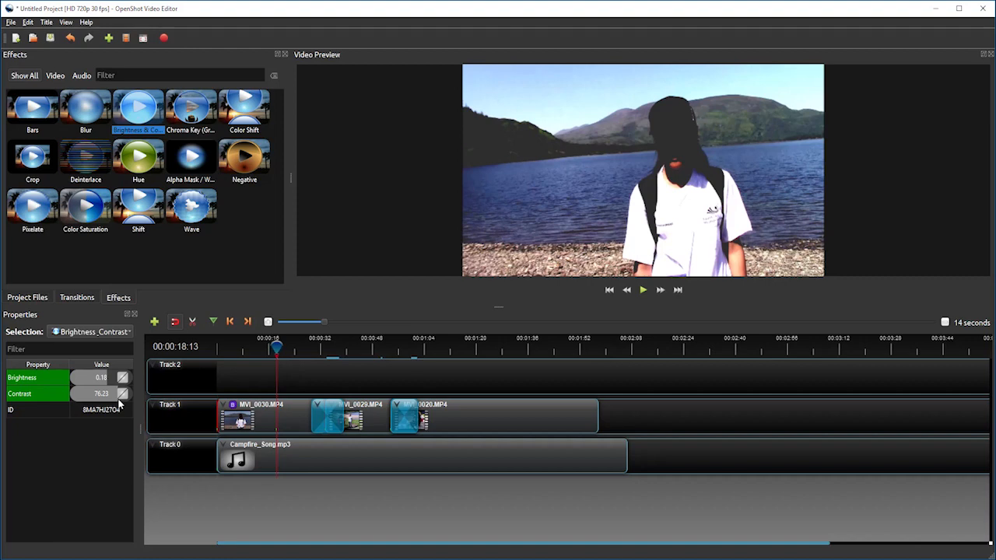
left_click(37, 378)
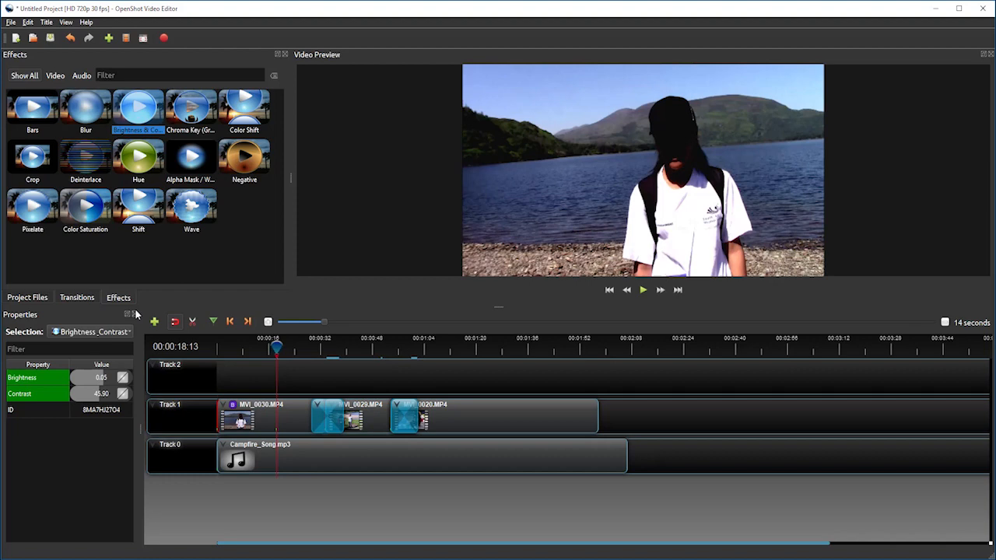
mouse_move(136, 317)
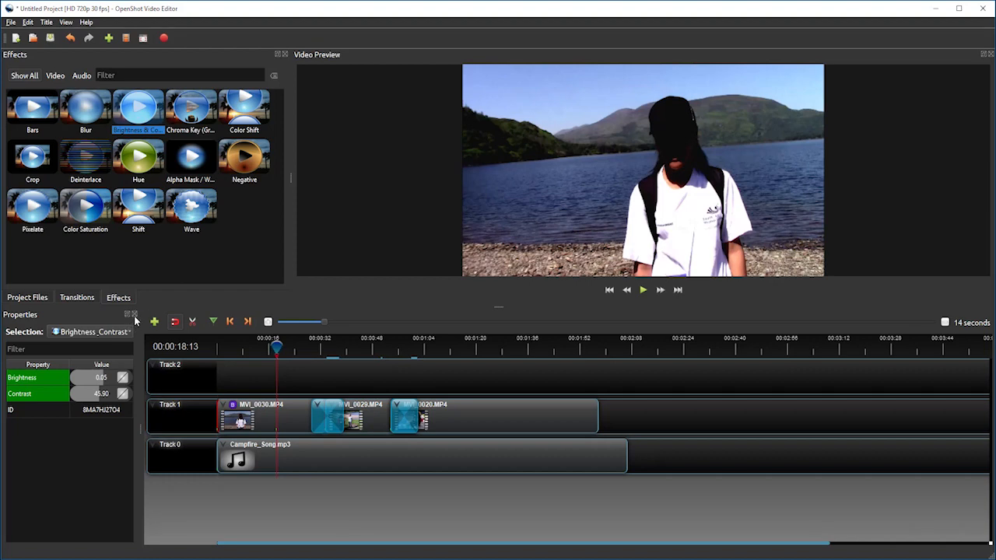